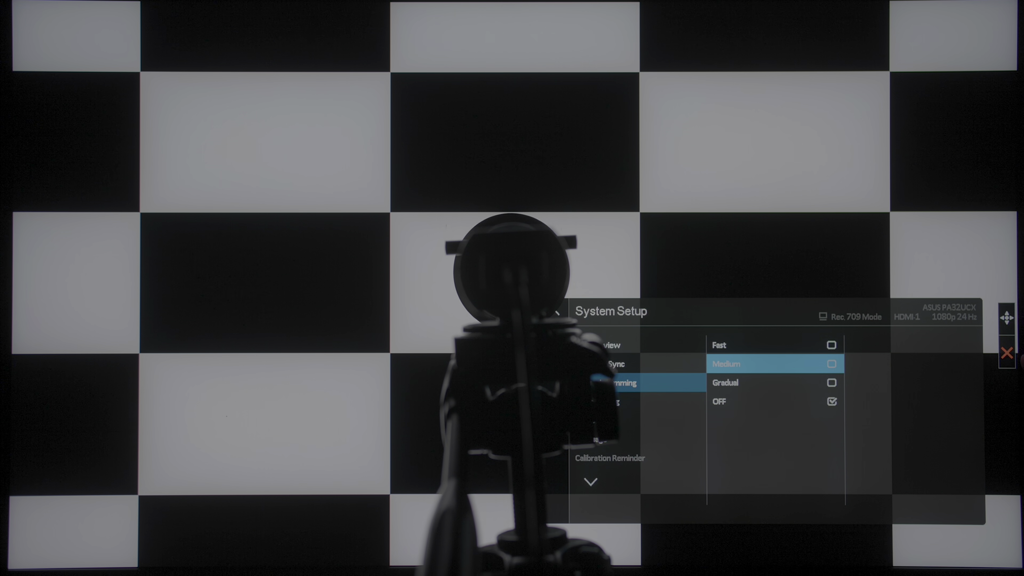
# - Show the System Setup dimming choices (Fast, Medium, Gradual, OFF) with OFF checked
pyautogui.press('Up')
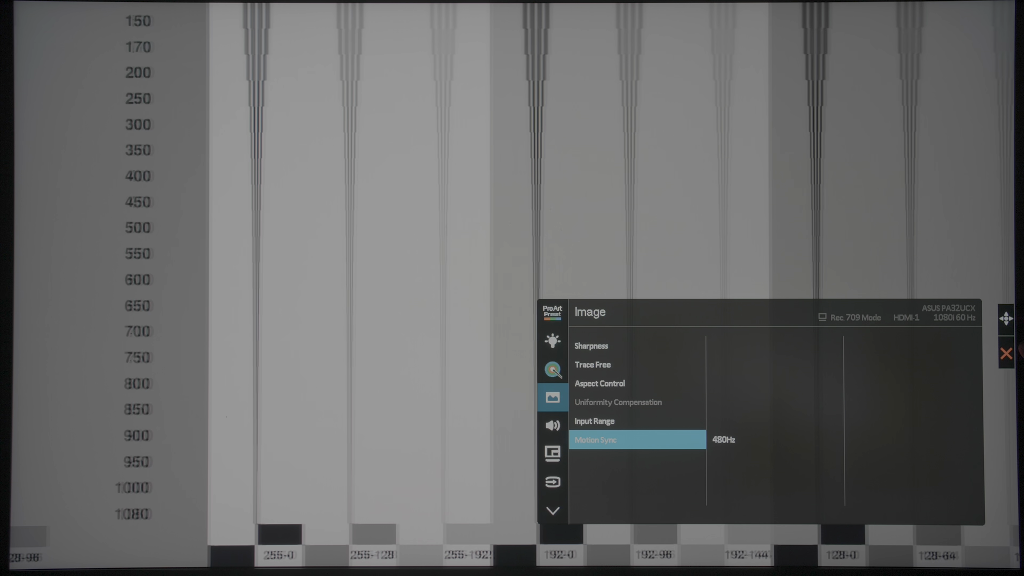
# - Scroll the Image menu to Motion Sync showing its 480Hz value
pyautogui.click(633, 440)
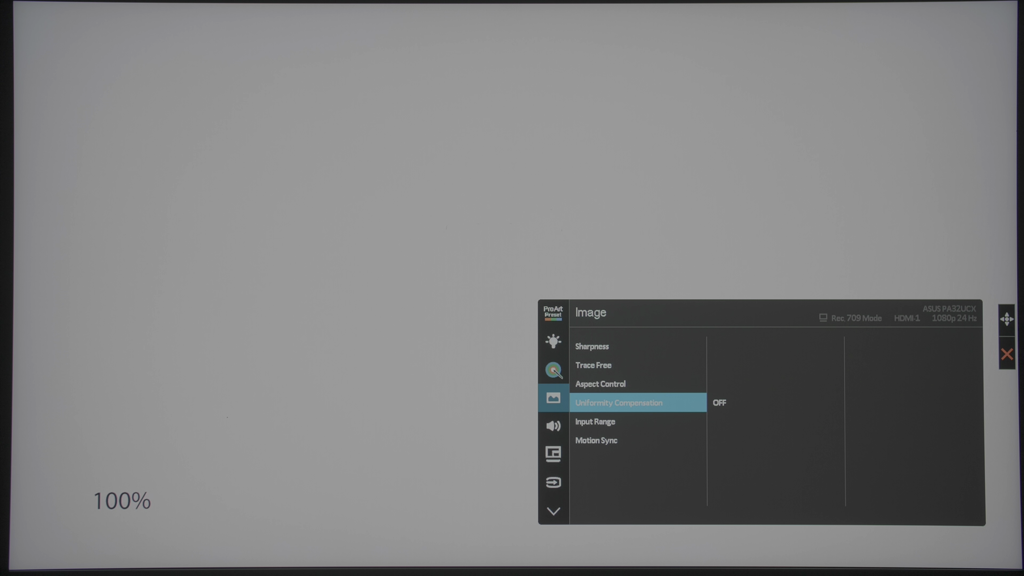
# - Show the Uniformity Compensation ON/OFF choices with OFF checked
pyautogui.click(618, 403)
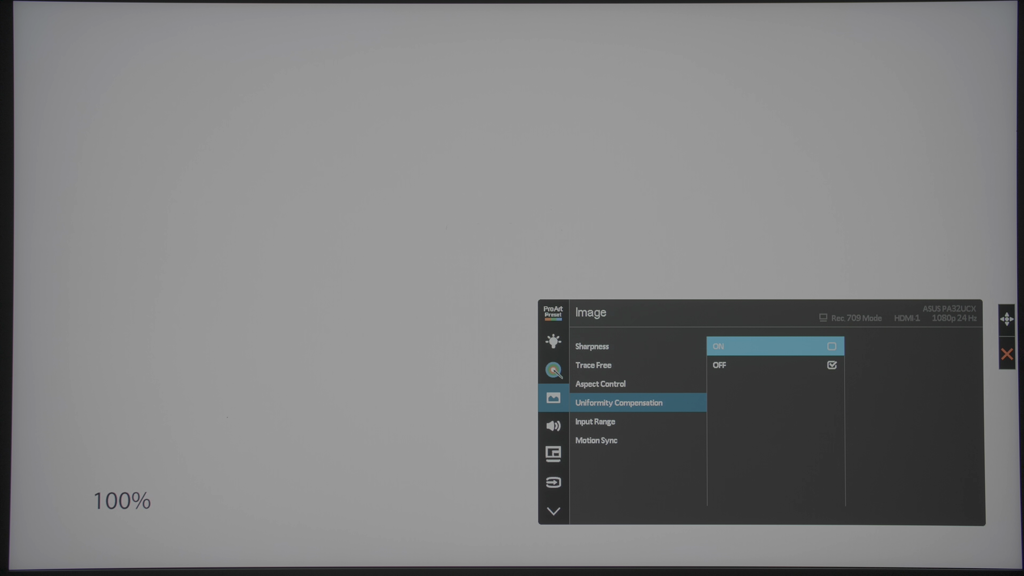